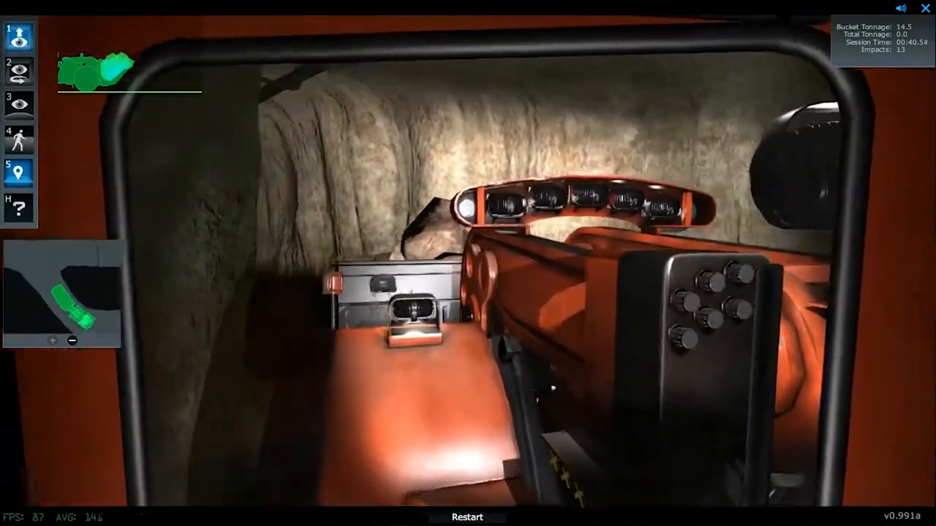
Step: Switch to camera view 3 inside the cab to show the dashboard monitor and joystick
left_click(467, 517)
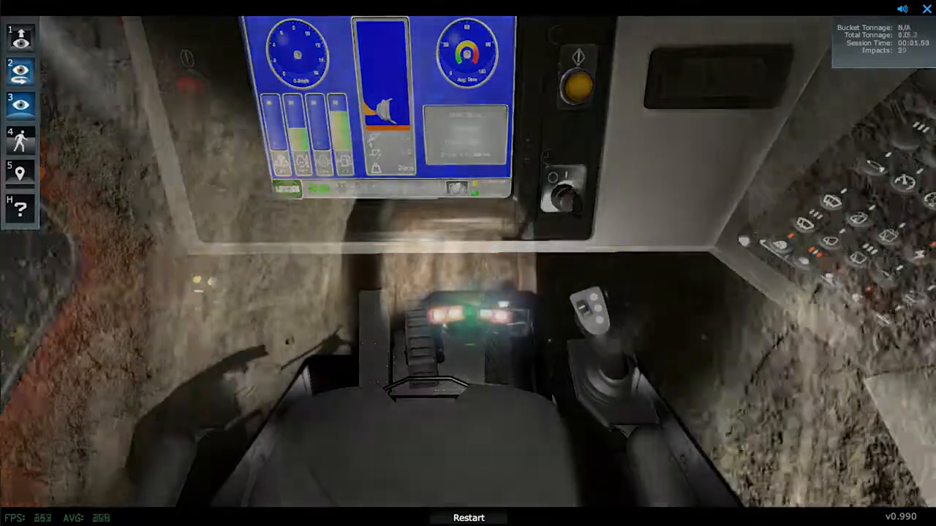
Step: Switch to camera view 1, looking forward through the cab cage toward the rock pile
left_click(20, 105)
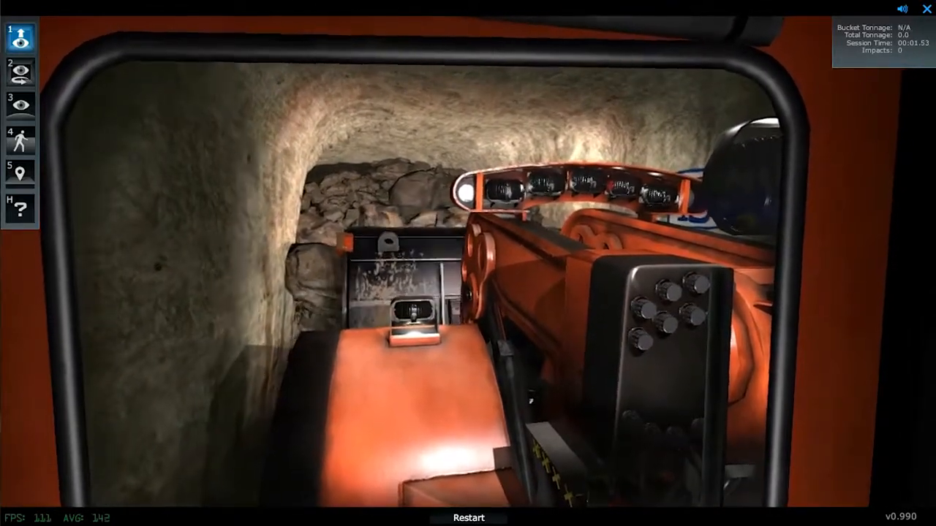
Step: Quit the simulation to bring up the Performance Report showing 202.6 tons and 98 impacts
left_click(20, 102)
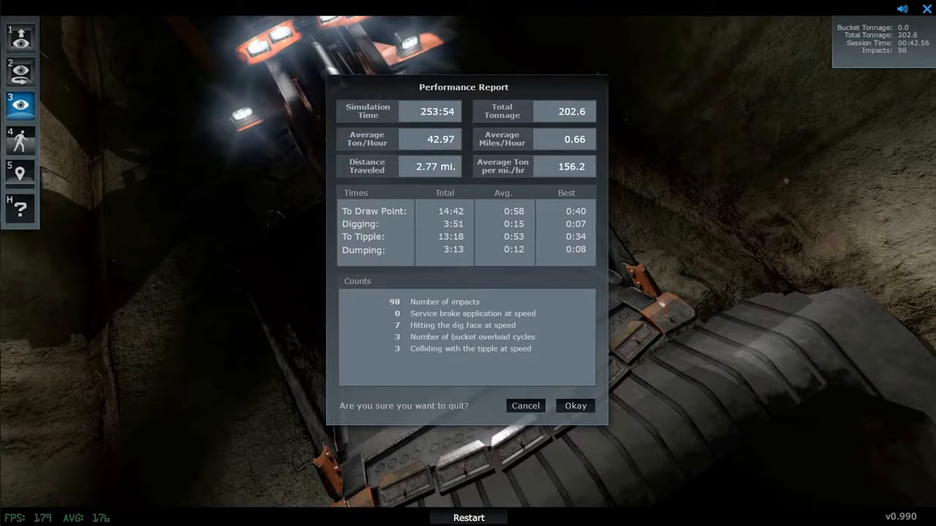
Step: Confirm quitting with Okay on the Performance Report to reach the Full Cycle tutorial intro
left_click(575, 405)
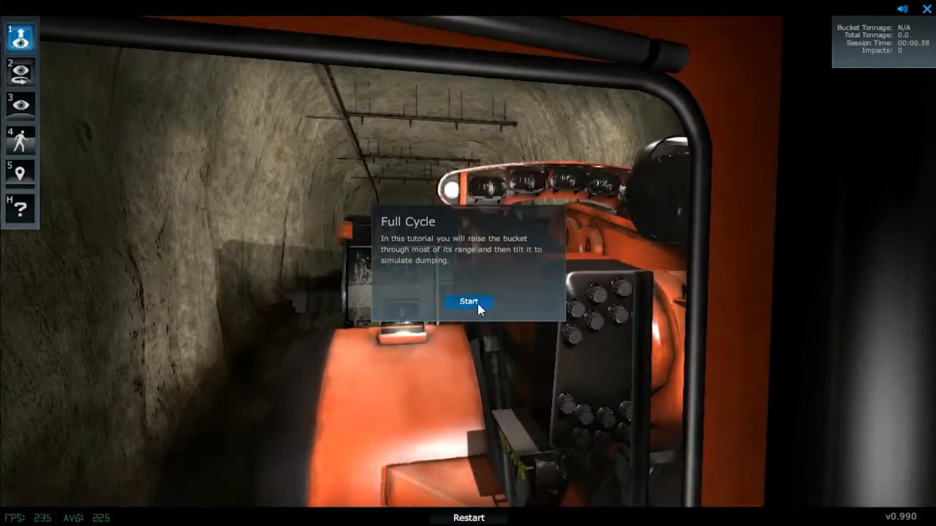
Step: Start the Full Cycle tutorial and dismiss its 'Tutorial completed' prompt
left_click(468, 302)
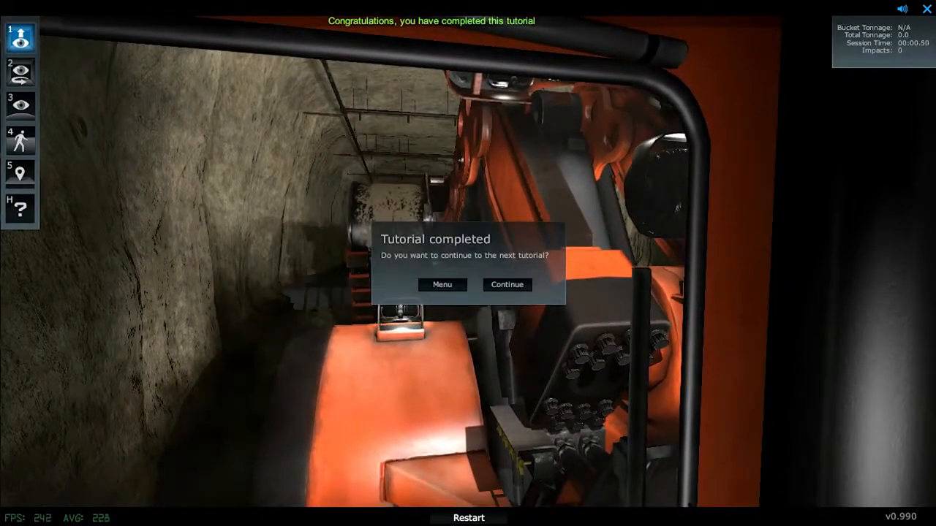
left_click(506, 284)
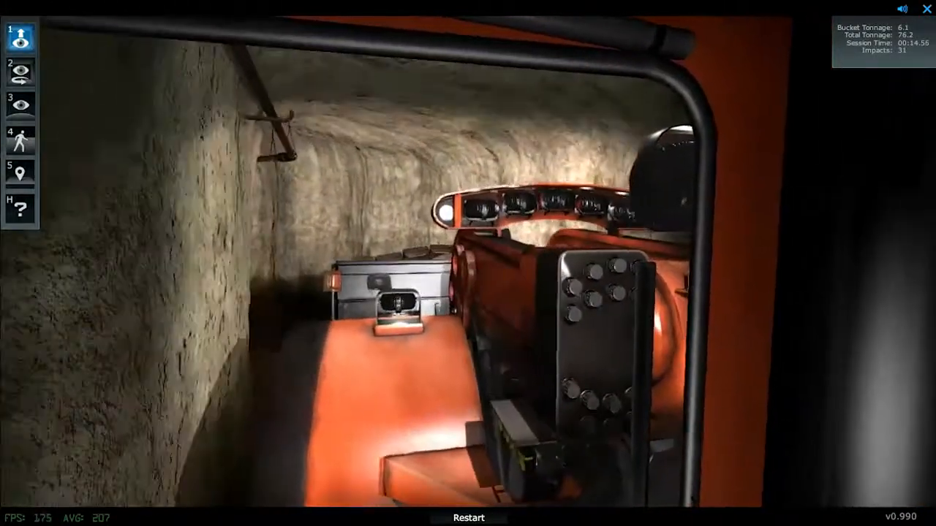